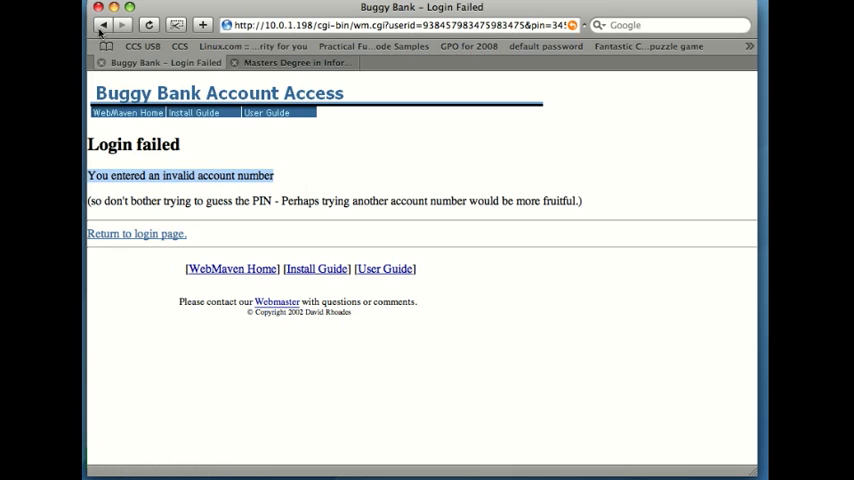
# Step: Go back from the Buggy Bank Login failed page in Safari
pyautogui.click(103, 25)
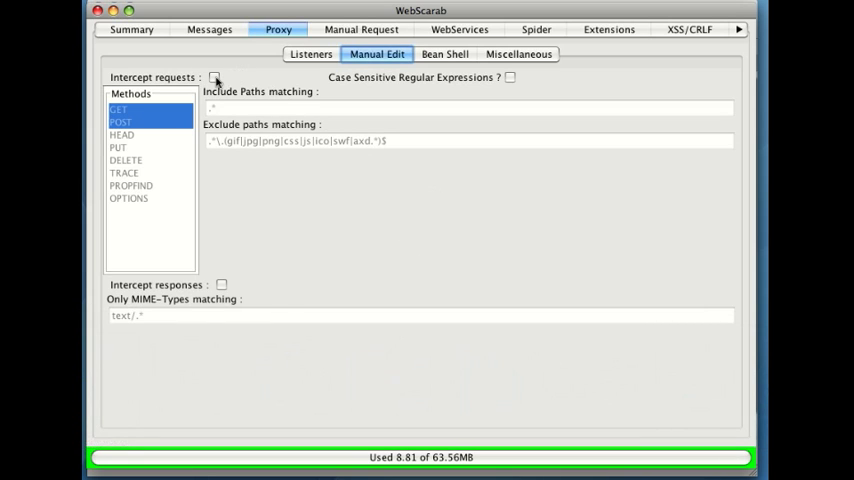
# Step: Switch on 'Intercept requests' for GET and POST in the proxy's manual-edit settings
pyautogui.click(215, 77)
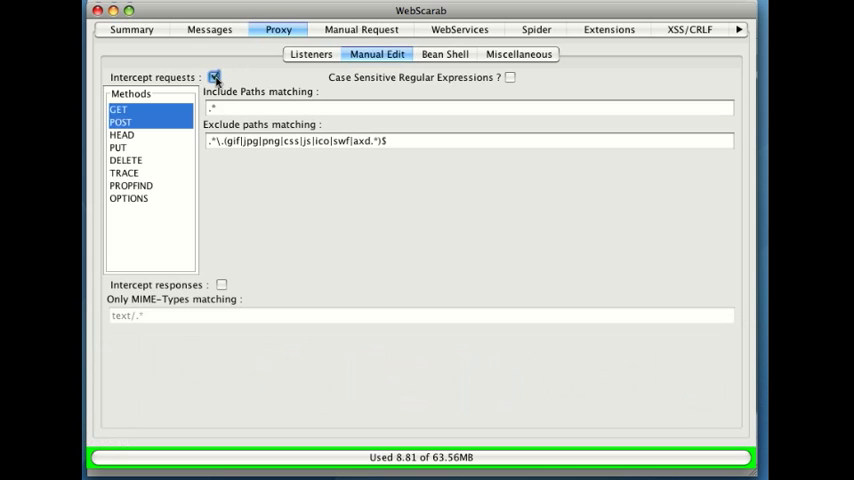
pyautogui.click(214, 77)
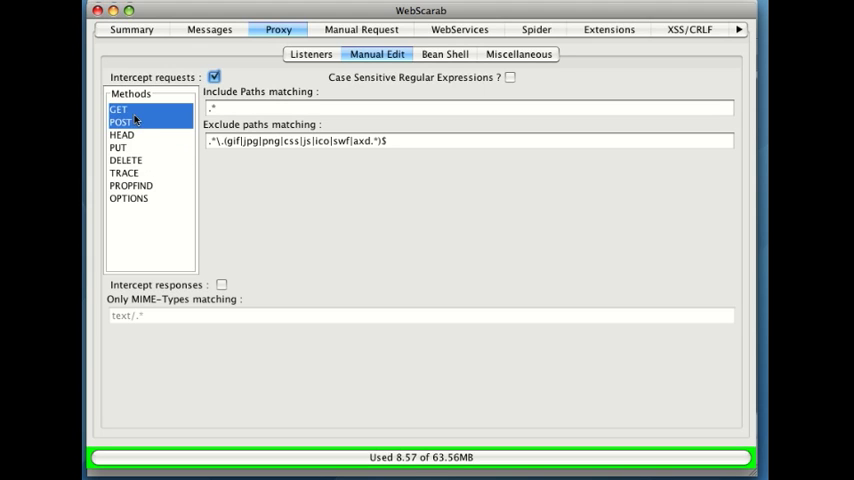
pyautogui.moveTo(135, 118)
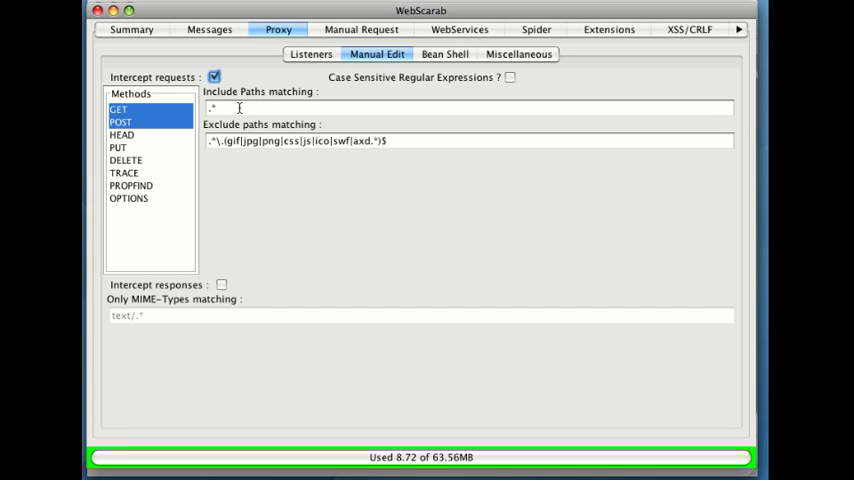
pyautogui.moveTo(268, 160)
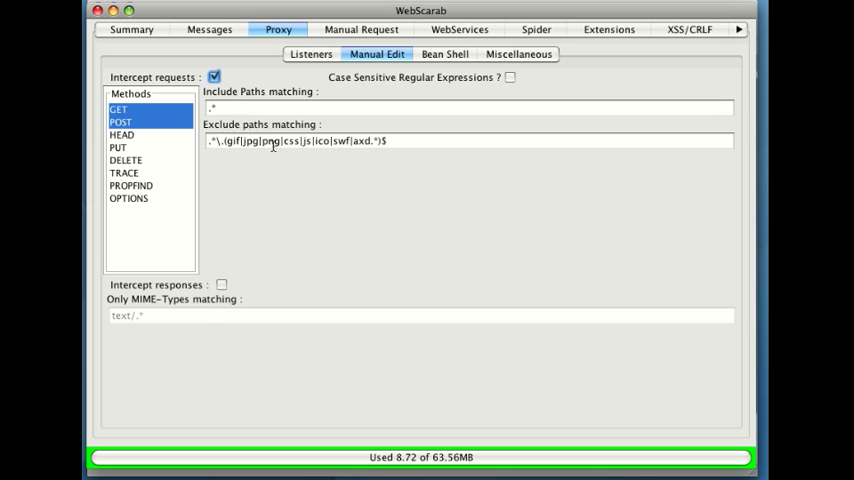
pyautogui.moveTo(318, 141)
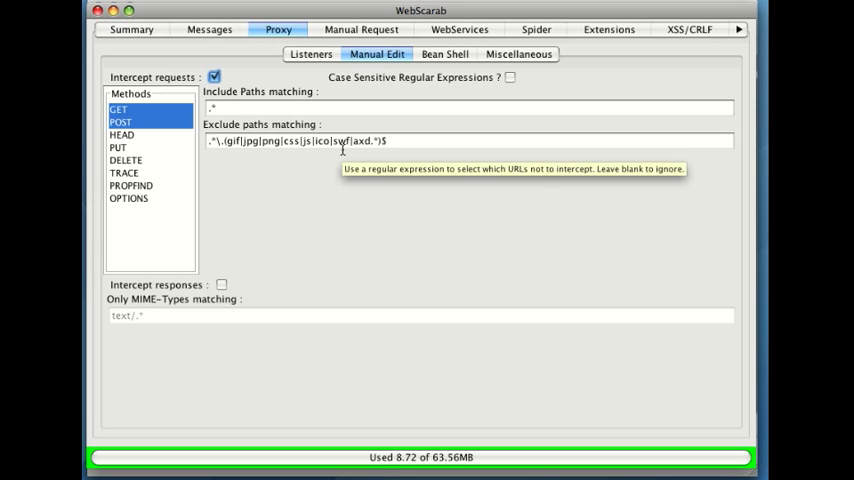
pyautogui.moveTo(347, 137)
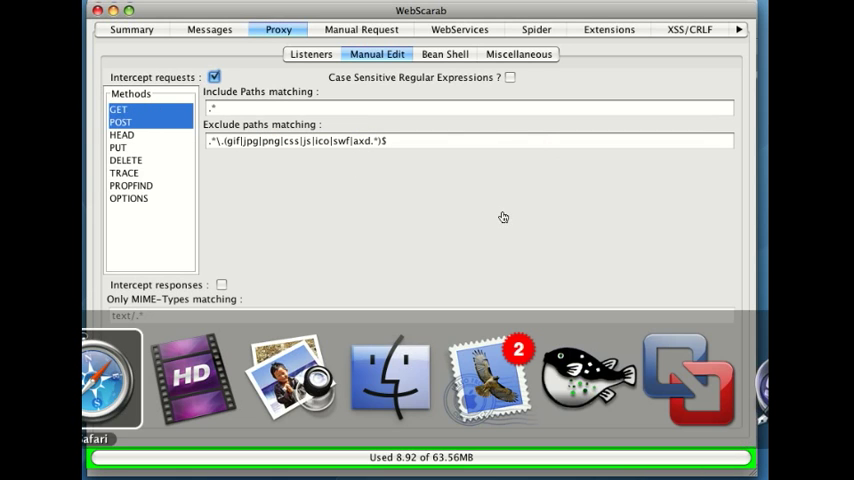
pyautogui.click(108, 378)
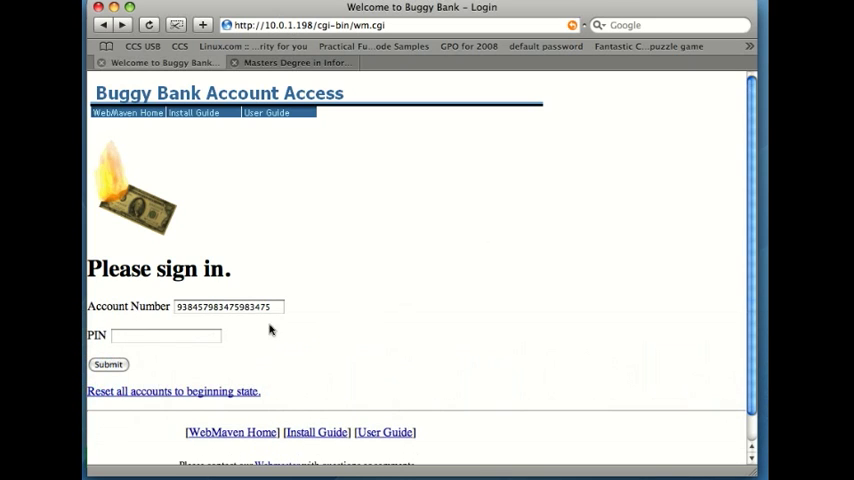
pyautogui.click(165, 335)
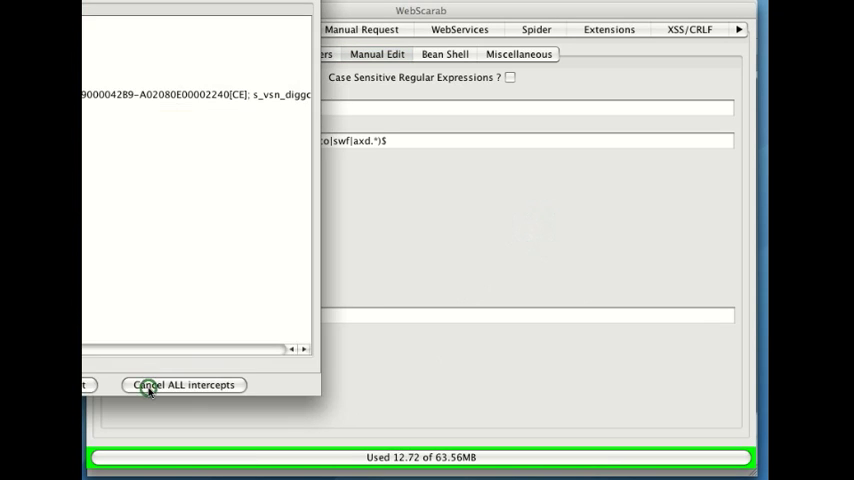
pyautogui.click(183, 384)
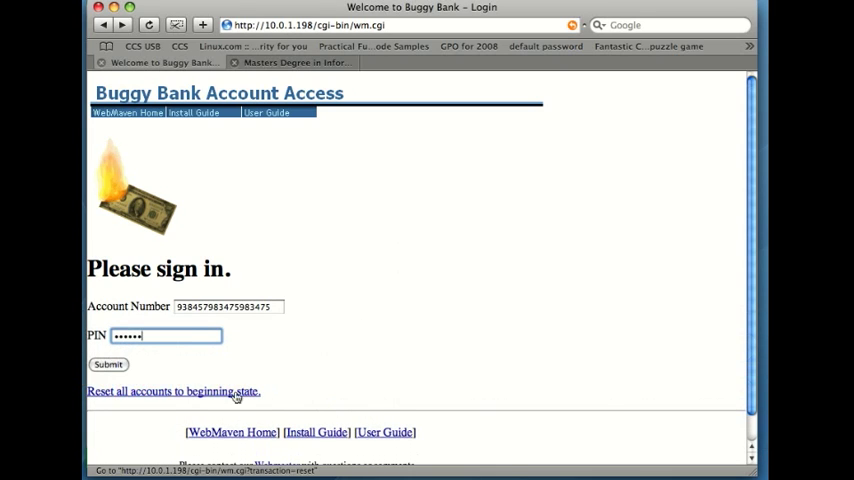
# Step: Submit sign-in and view the intercepted login request in Parsed, then Raw view
pyautogui.click(108, 364)
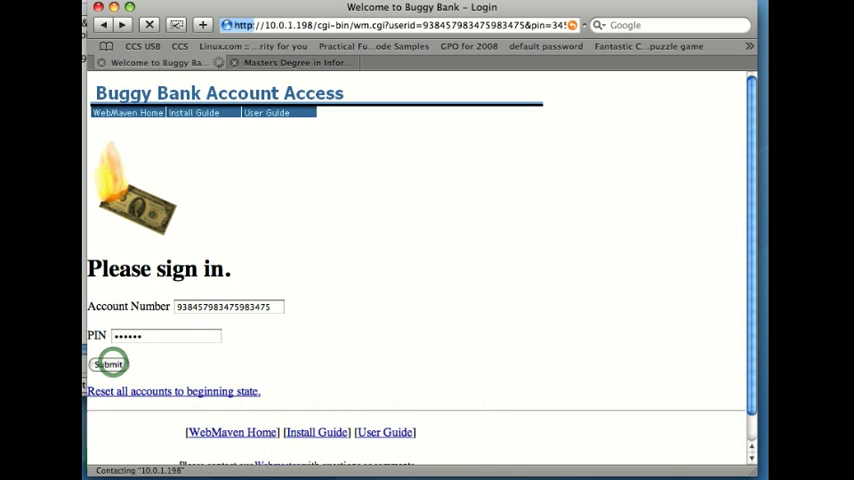
pyautogui.click(108, 363)
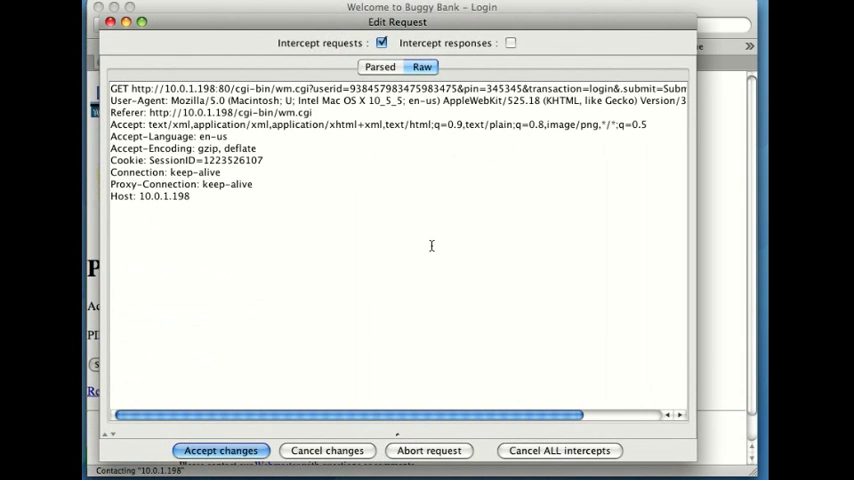
pyautogui.moveTo(704, 467)
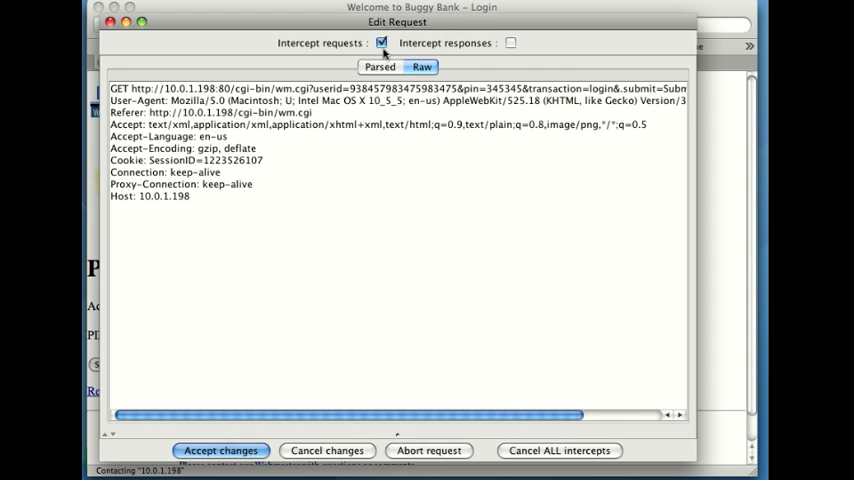
pyautogui.click(379, 66)
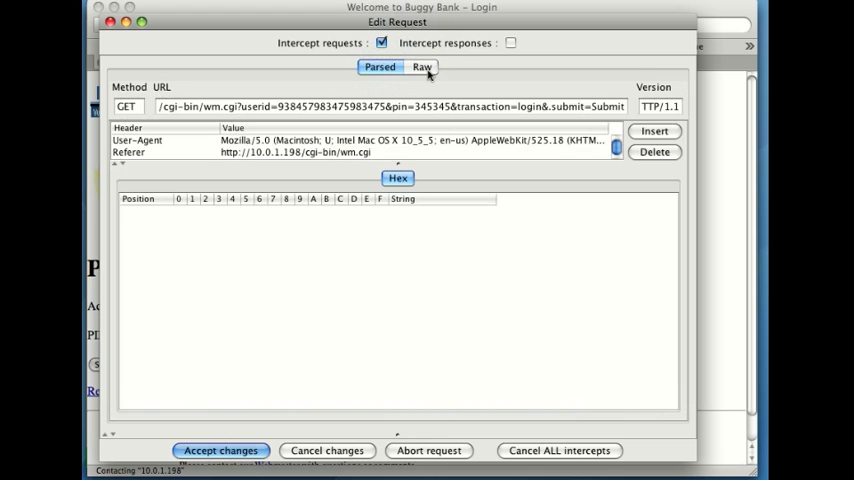
pyautogui.click(421, 66)
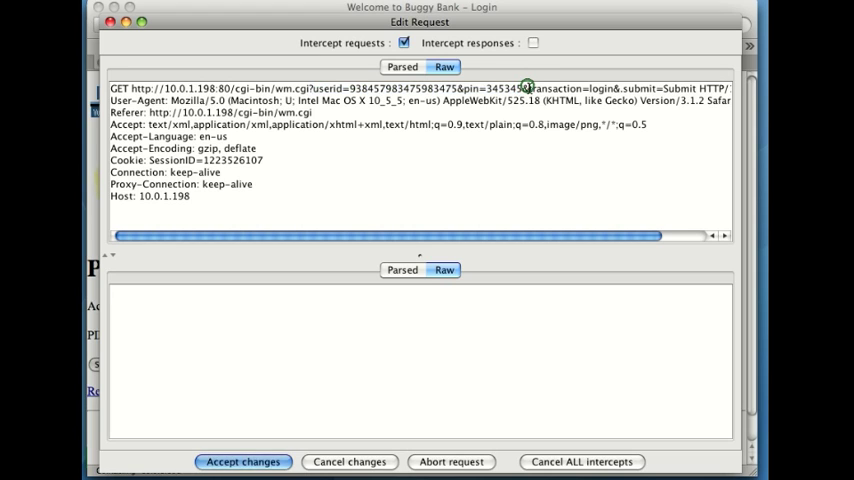
# Step: Select transaction=login in the intercepted request's raw GET line
pyautogui.doubleClick(570, 88)
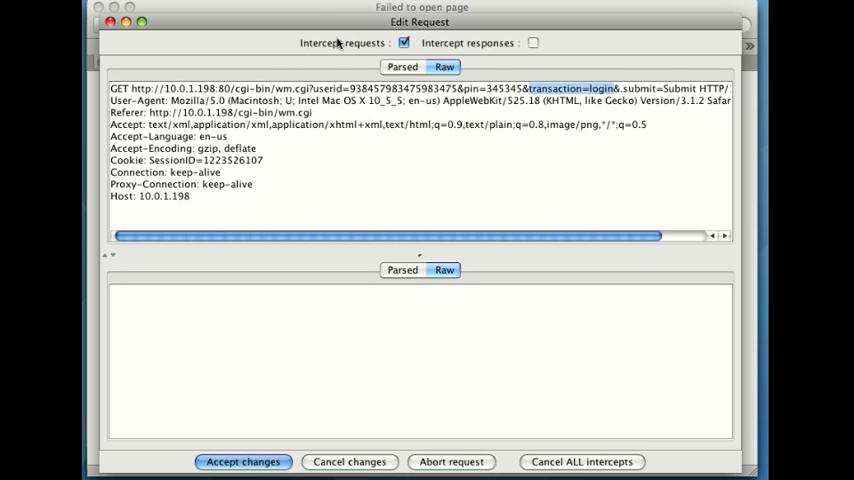
pyautogui.click(242, 461)
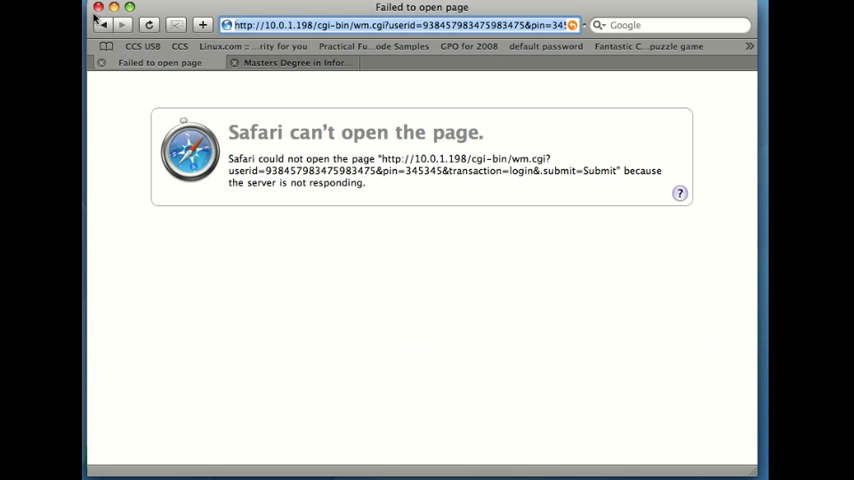
# Step: Change transaction=login to transaction=balance, pass the mac.com sync request, and forward it
pyautogui.click(104, 24)
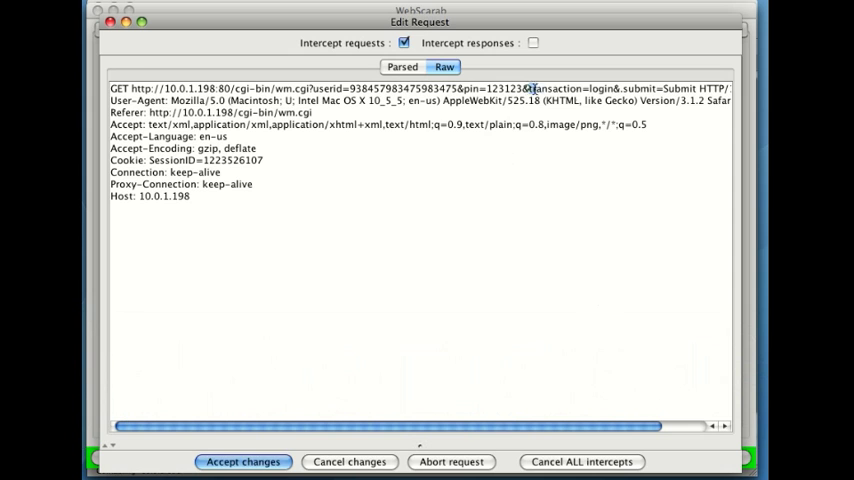
pyautogui.click(242, 461)
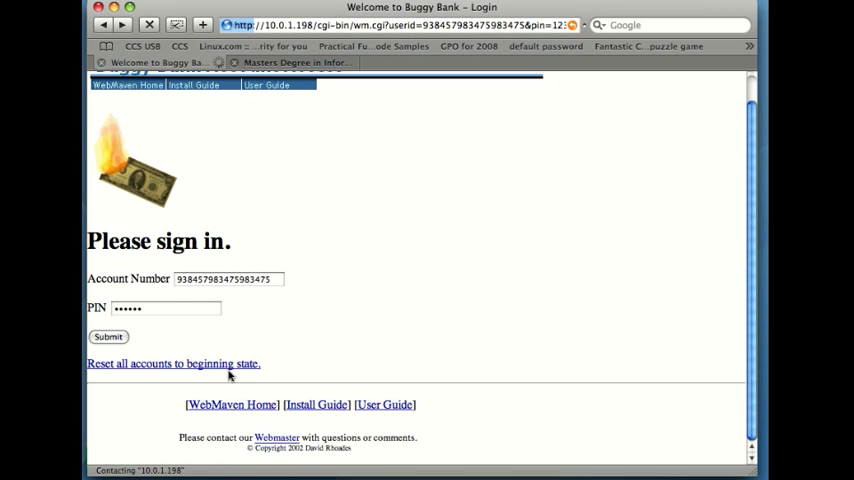
pyautogui.click(108, 336)
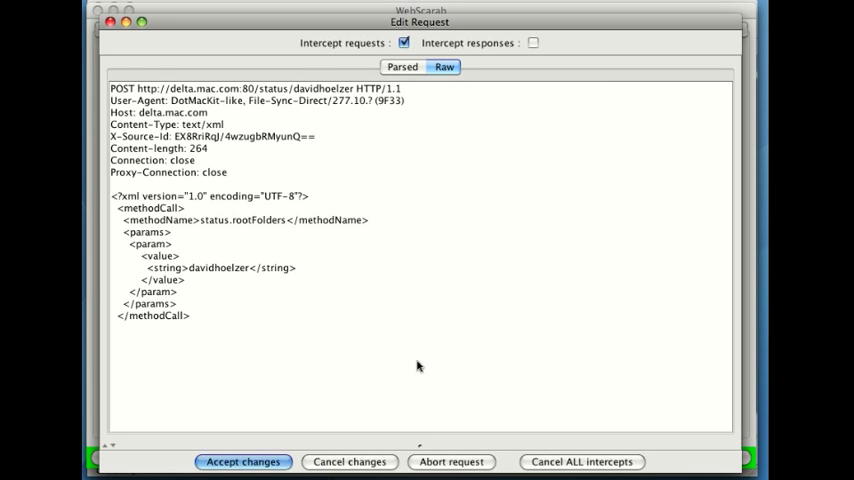
pyautogui.click(243, 461)
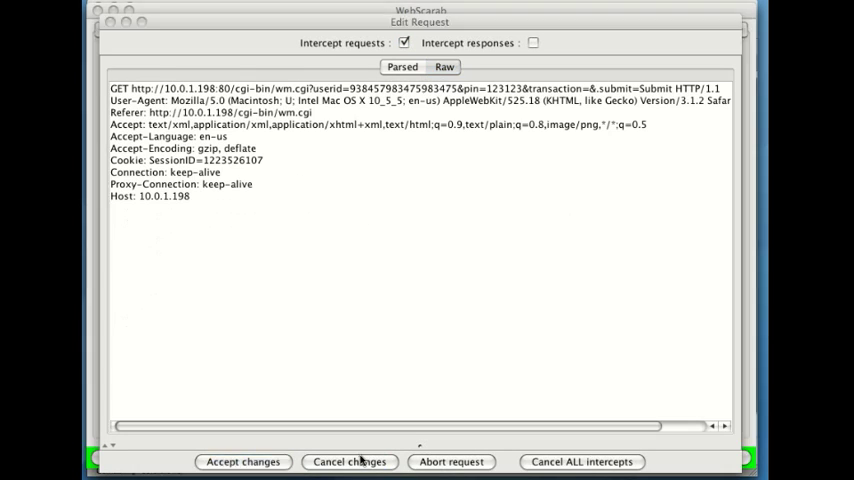
pyautogui.click(243, 461)
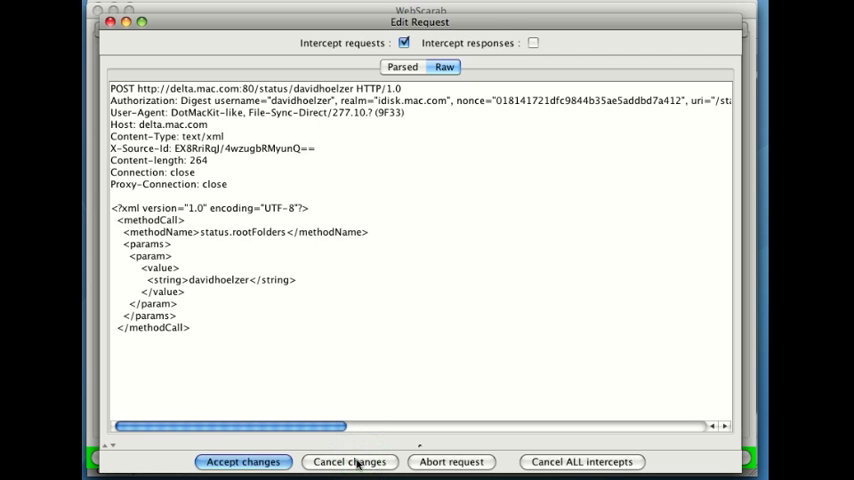
pyautogui.click(243, 461)
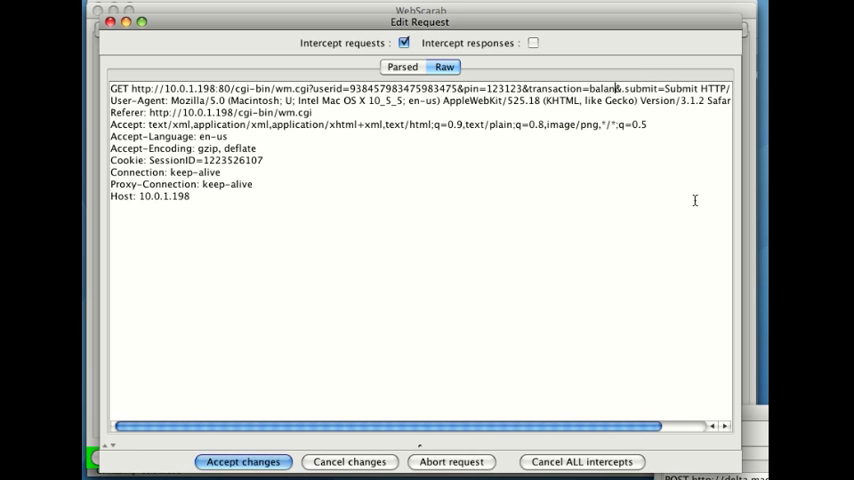
pyautogui.click(243, 461)
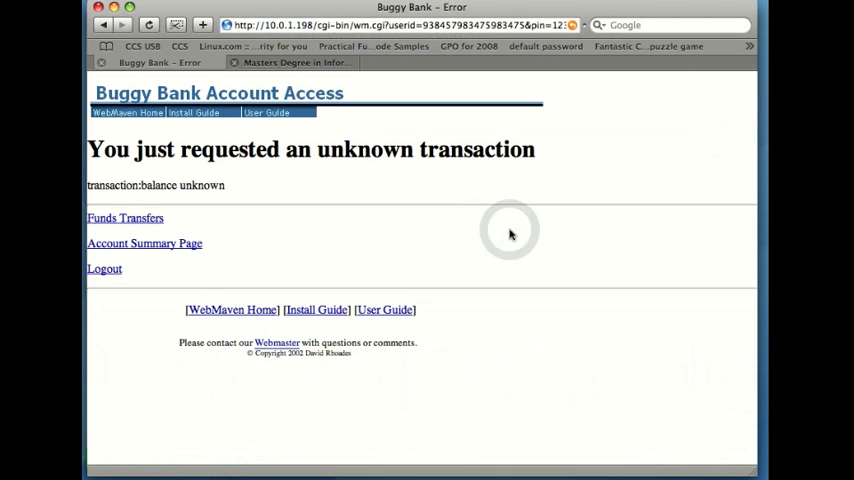
pyautogui.moveTo(288, 190)
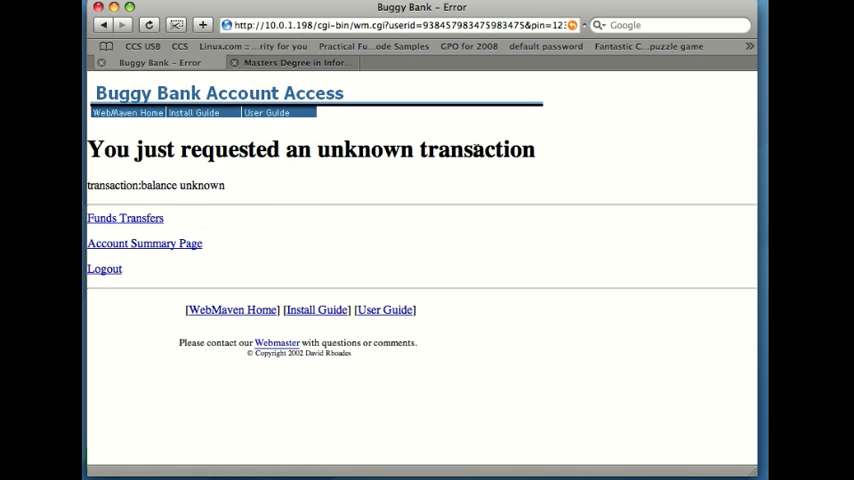
pyautogui.moveTo(125, 218)
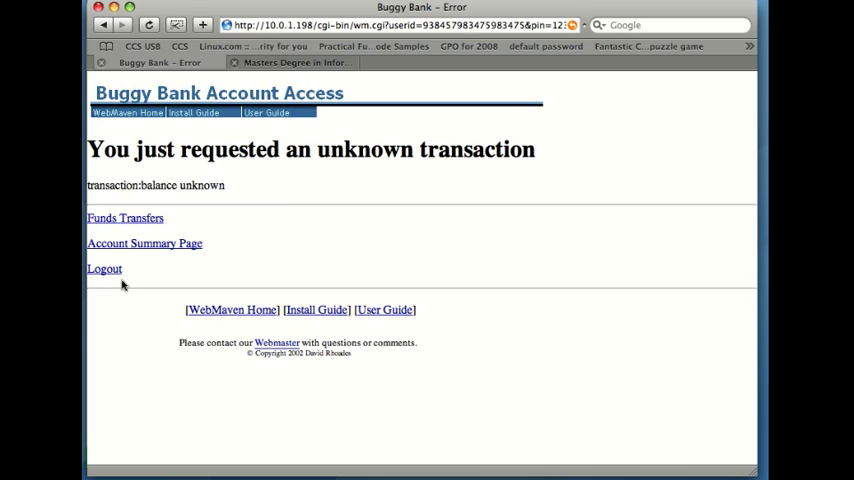
# Step: Request the Funds Transfers page and accept the intercepted requests, including mac.com sync
pyautogui.click(124, 218)
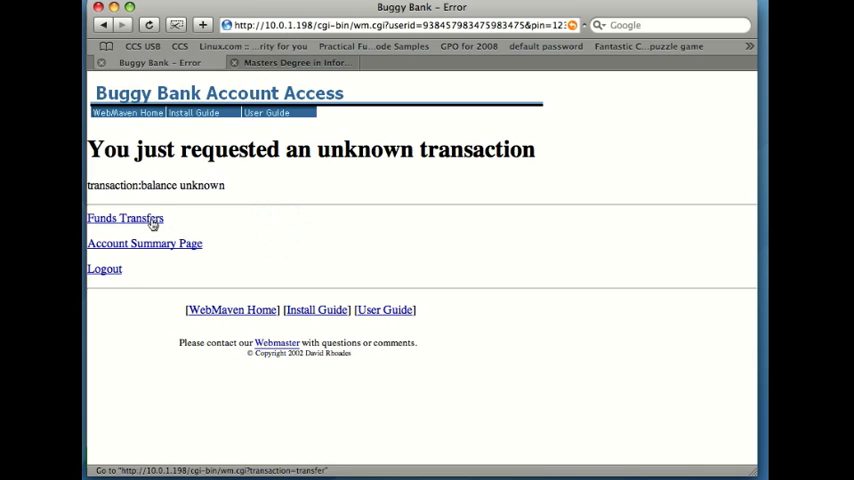
pyautogui.click(125, 218)
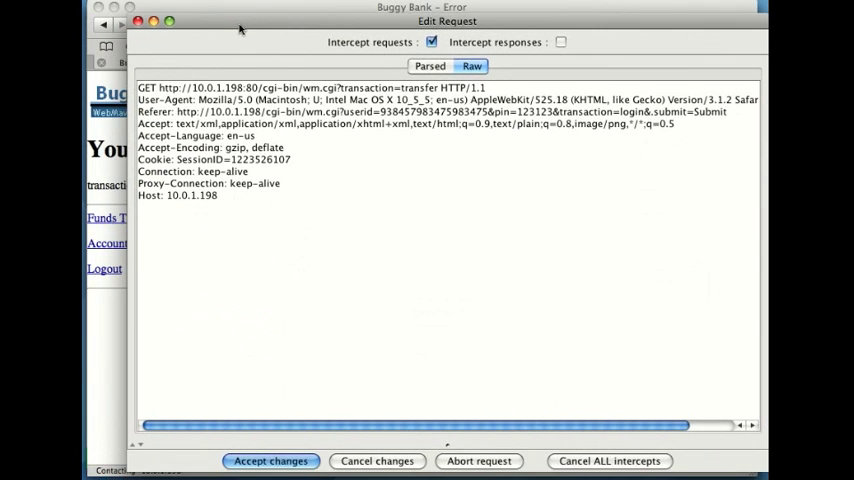
pyautogui.moveTo(338, 457)
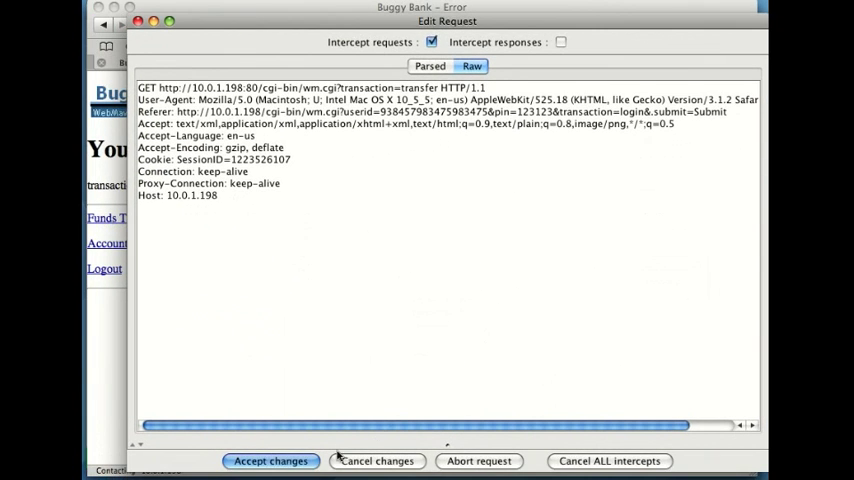
pyautogui.click(270, 461)
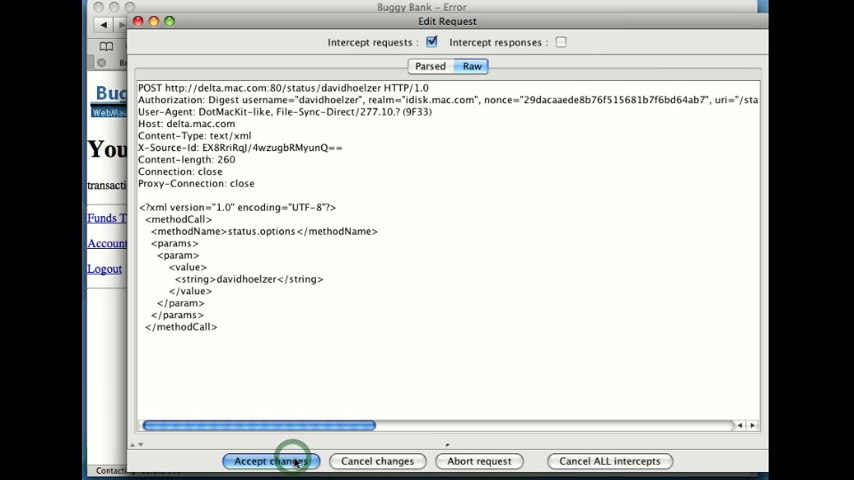
pyautogui.click(270, 461)
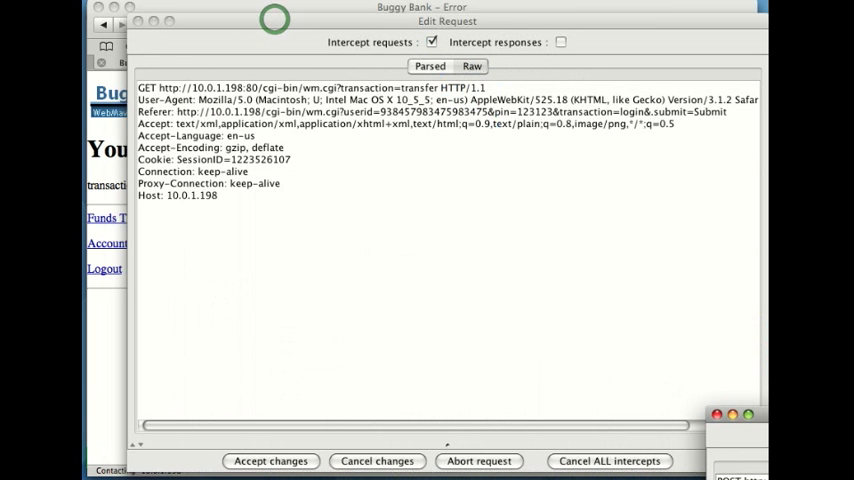
pyautogui.click(471, 65)
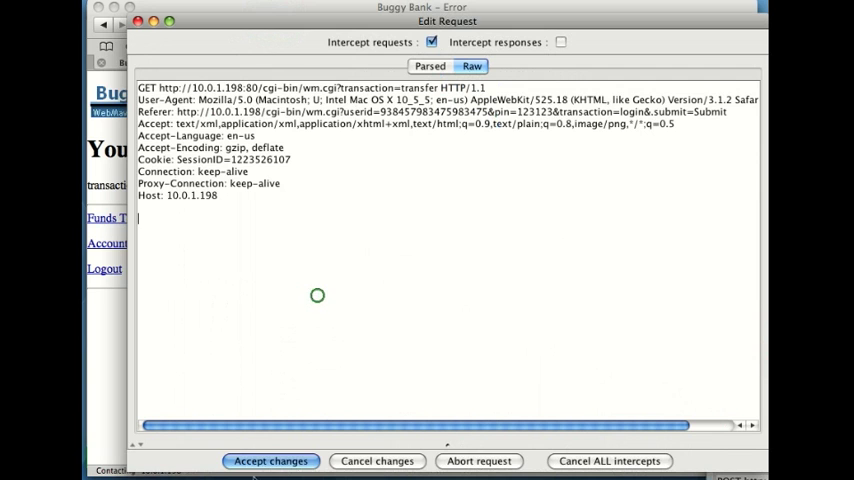
pyautogui.click(270, 461)
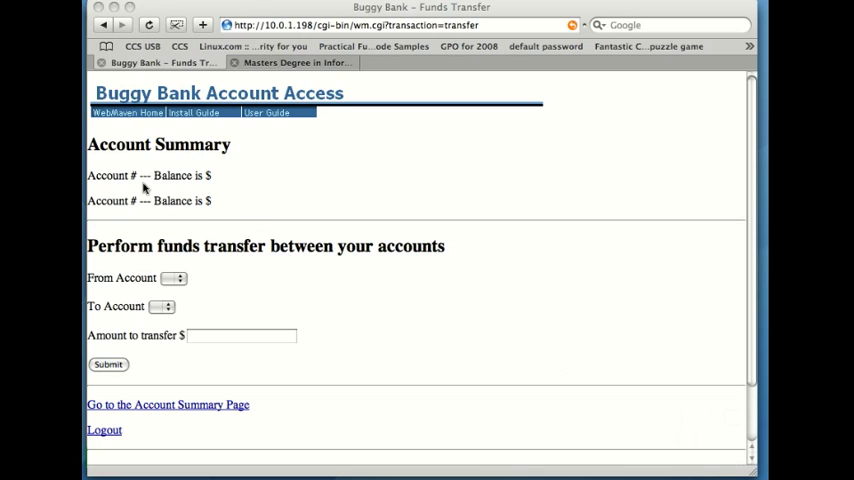
pyautogui.moveTo(218, 178)
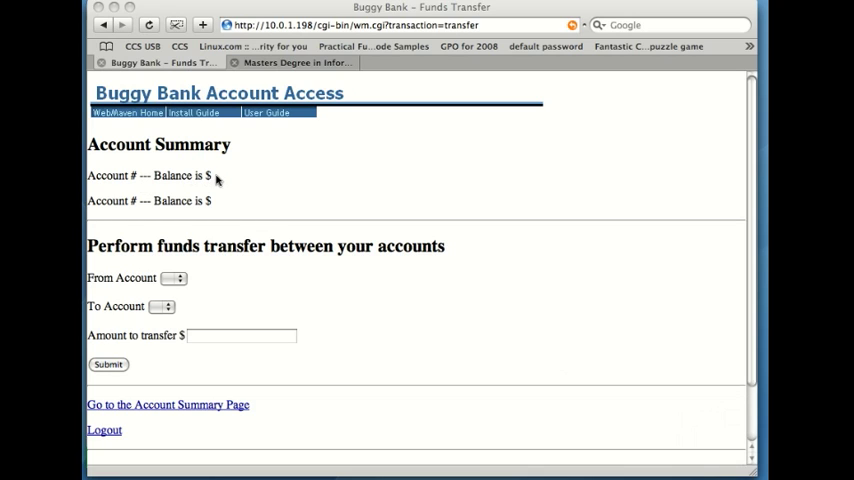